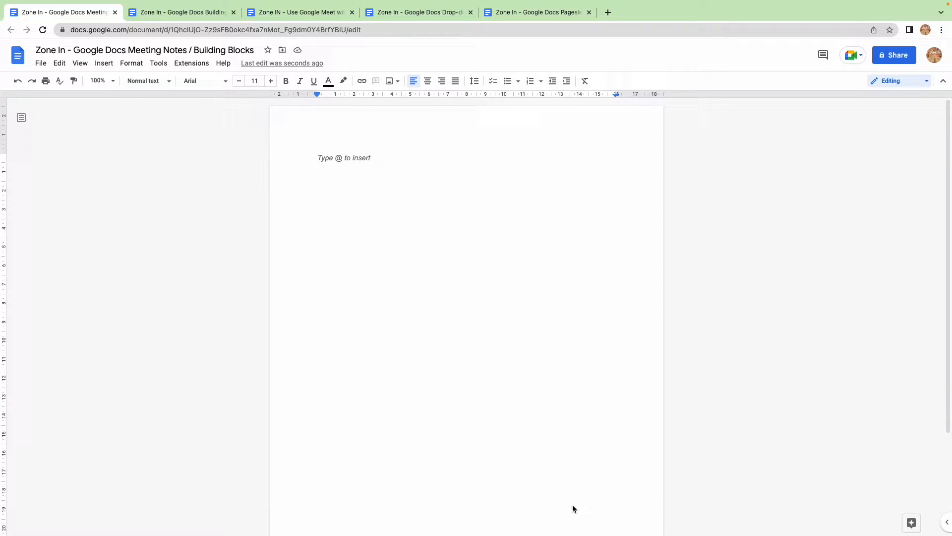
pyautogui.moveTo(570, 495)
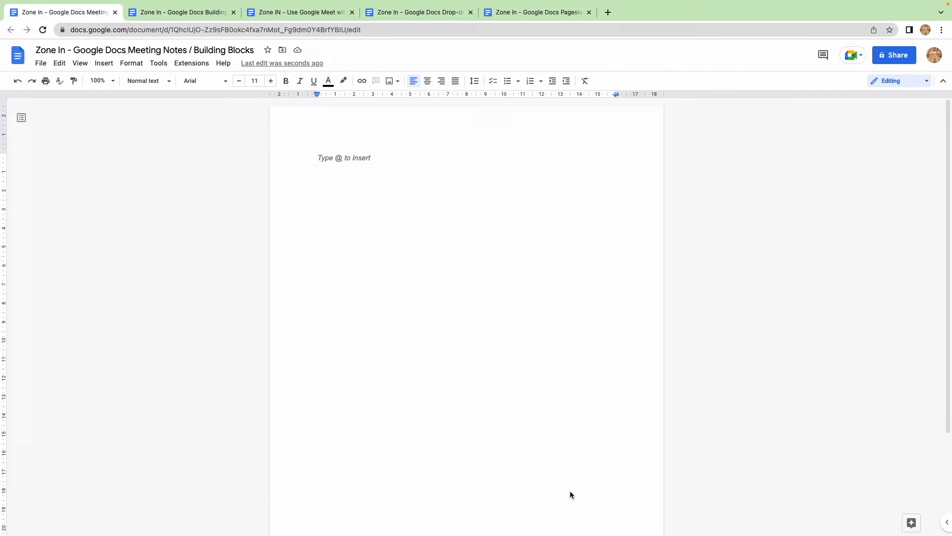
# - Type @ on the blank page and scroll the insert list down to Building Blocks
pyautogui.write('@')
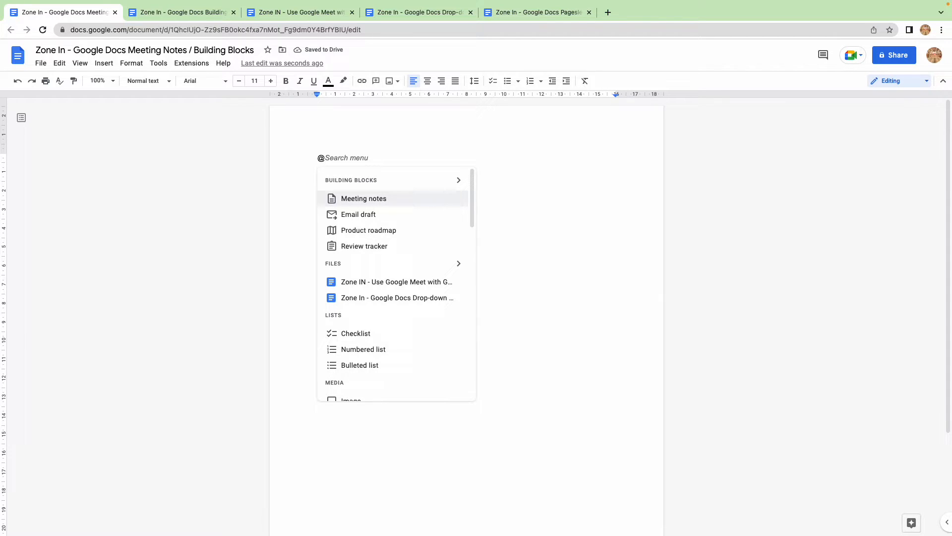
pyautogui.scroll(-3)
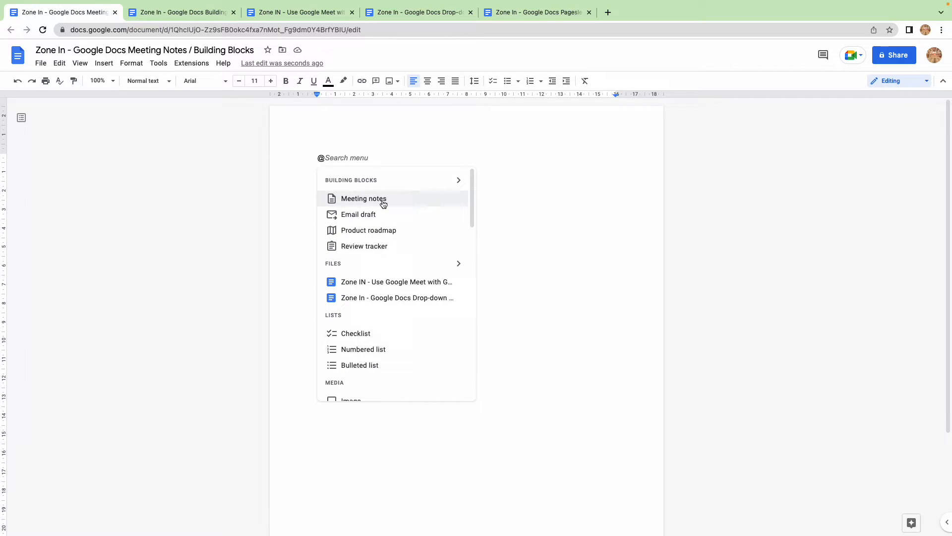
# - Filter the @ menu with 'mee' to list the June 25, 2022 Meeting Notes event
pyautogui.write('m')
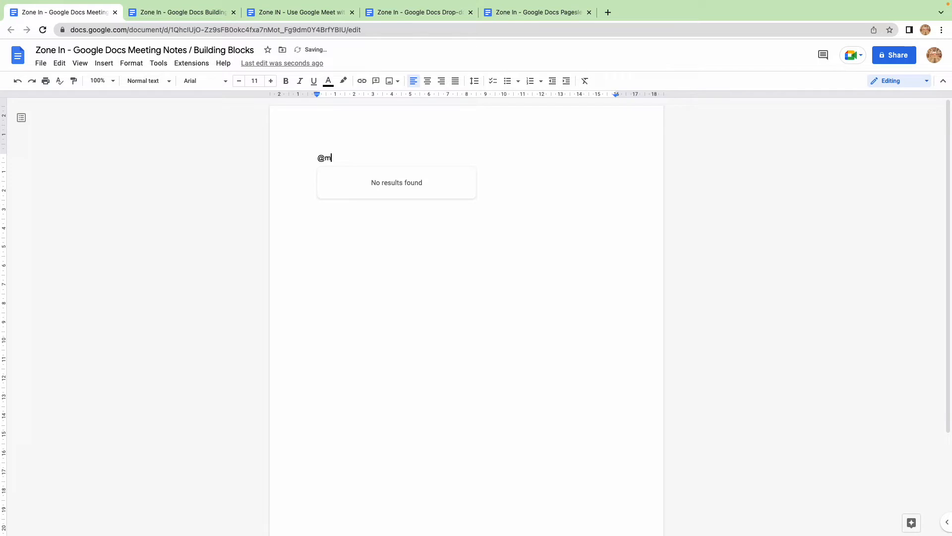
pyautogui.write('e')
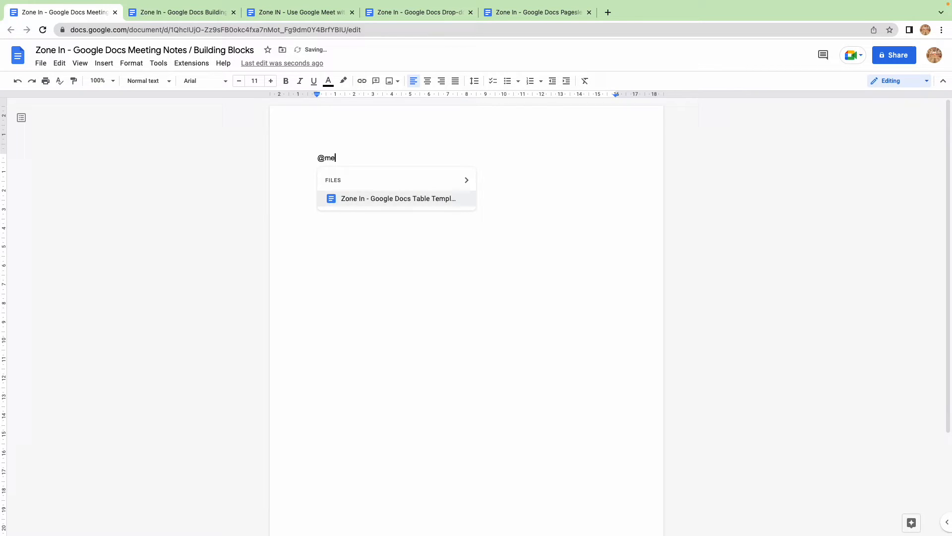
pyautogui.write('e')
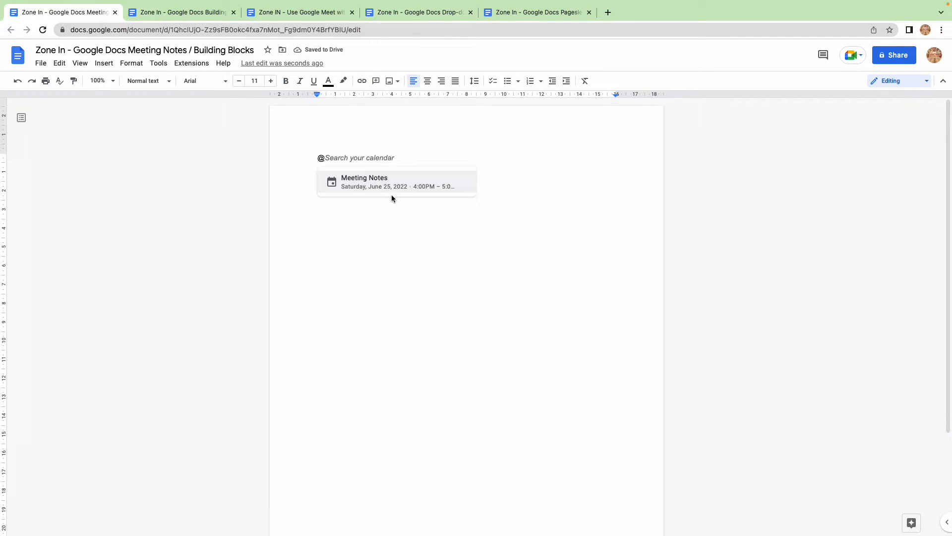
pyautogui.moveTo(360, 187)
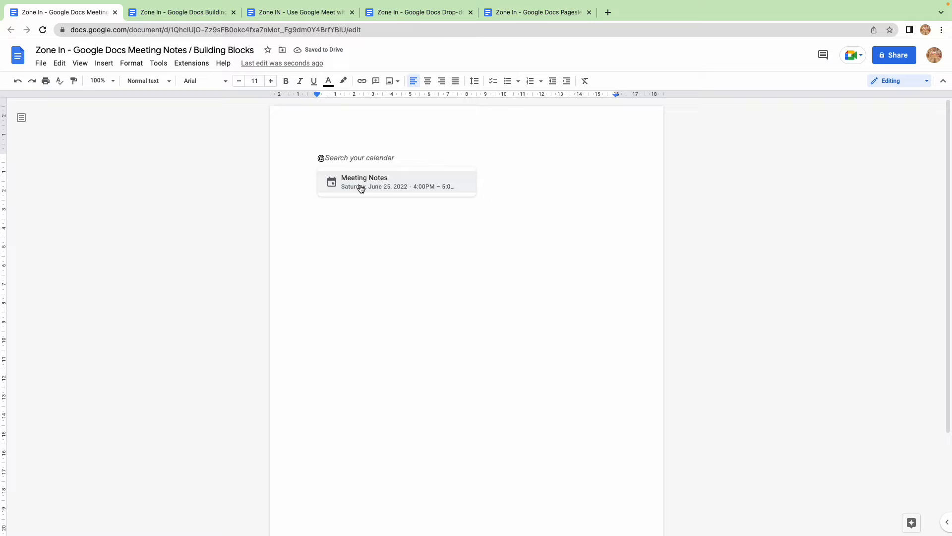
# - Insert the meeting notes template for the Saturday, June 25, 2022 Meeting Notes event
pyautogui.click(364, 182)
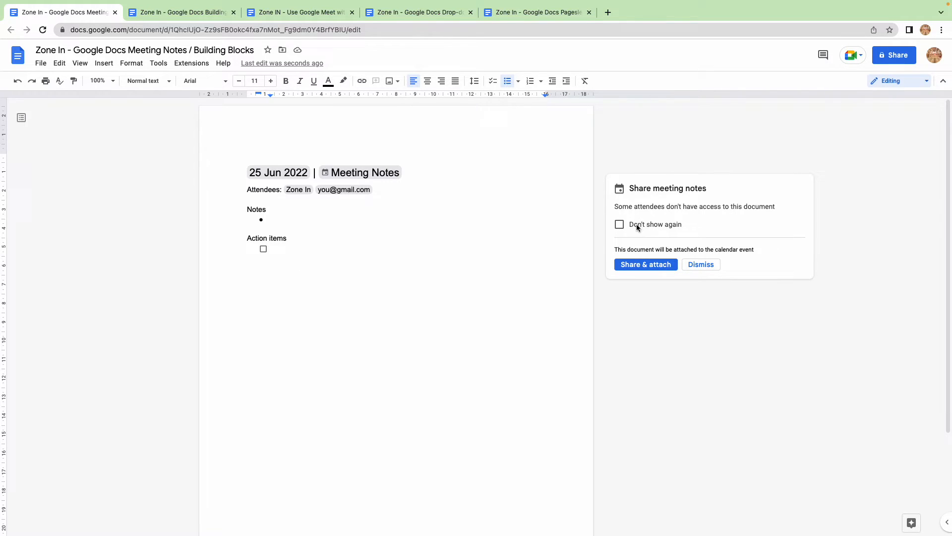
pyautogui.moveTo(338, 228)
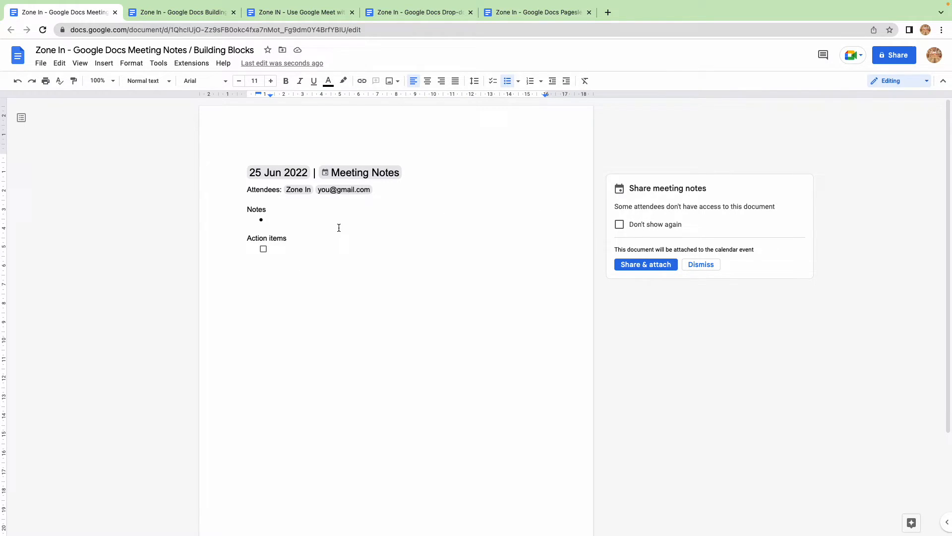
# - Enter 'Watch This Video' as a note and Like, Share, Subscribe as action items
pyautogui.write('WAt')
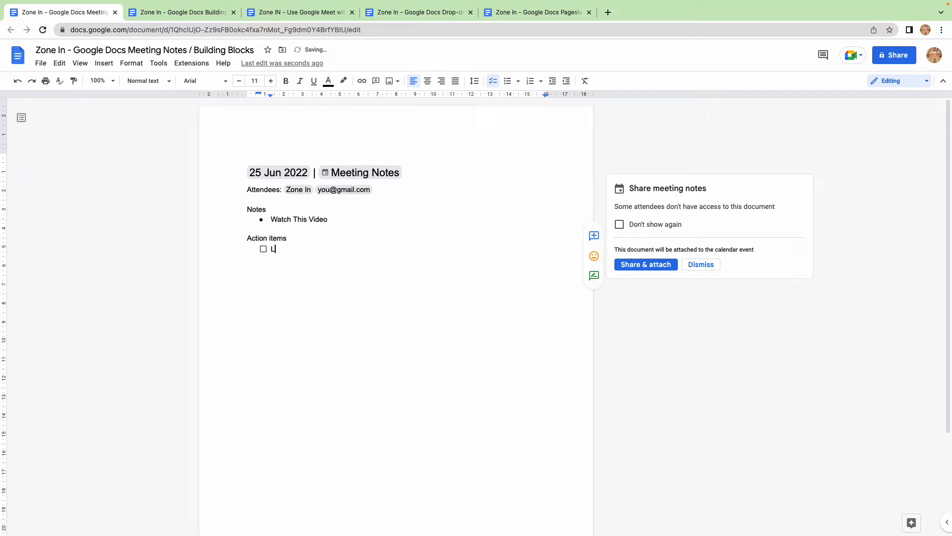
pyautogui.write('Like')
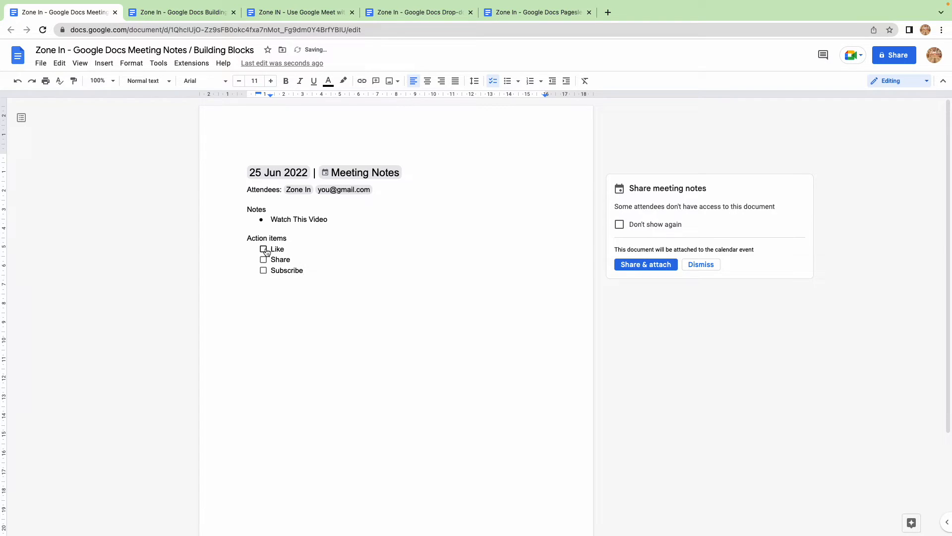
# - Check off Like, Share and Subscribe, dismiss the share suggestion, then type @ again
pyautogui.click(263, 249)
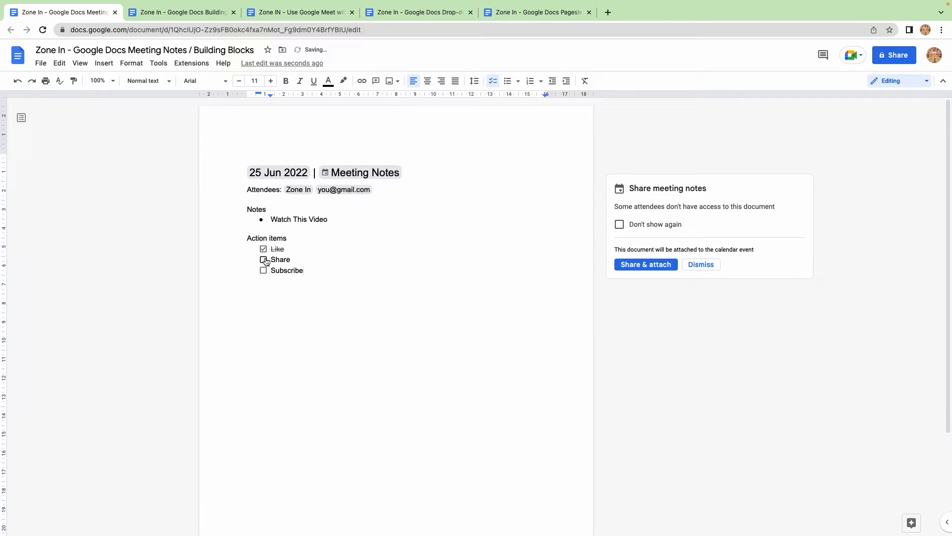
pyautogui.click(263, 260)
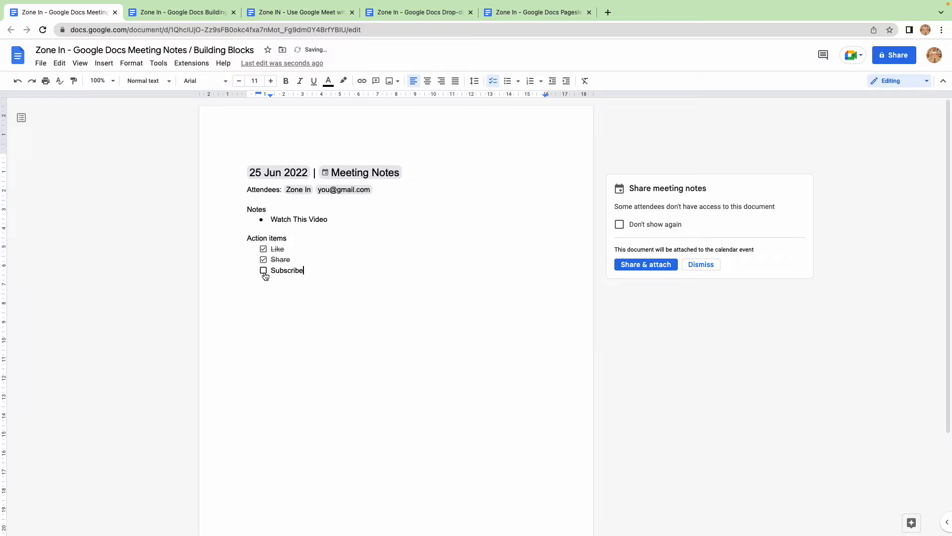
pyautogui.click(263, 270)
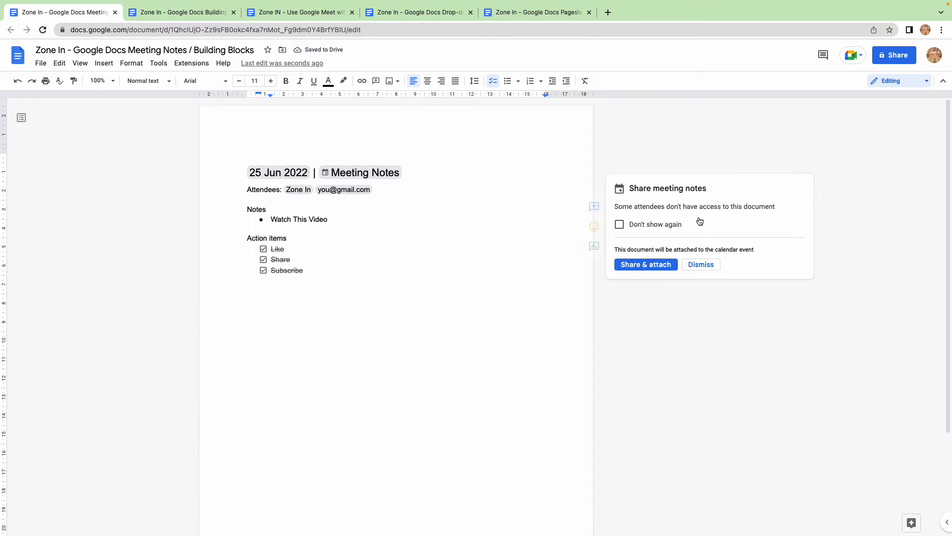
pyautogui.moveTo(645, 265)
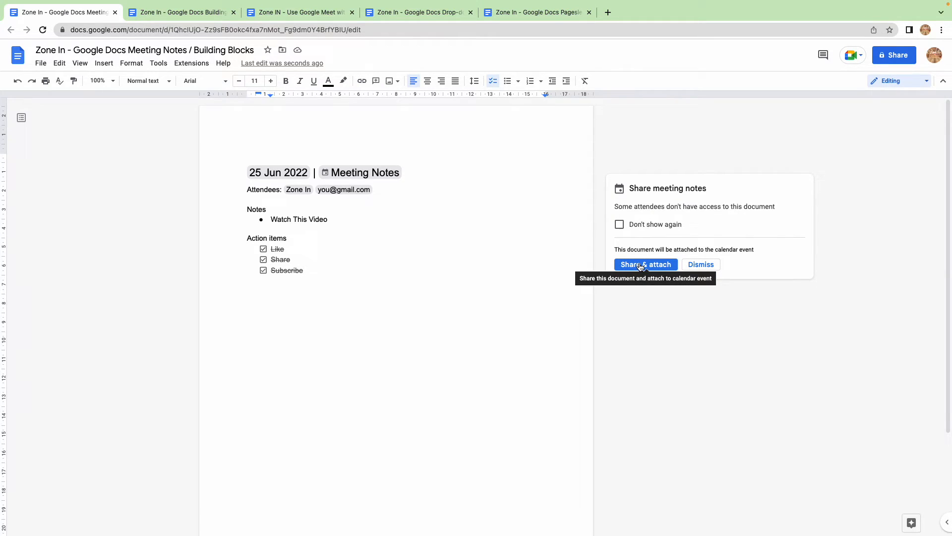
pyautogui.moveTo(700, 264)
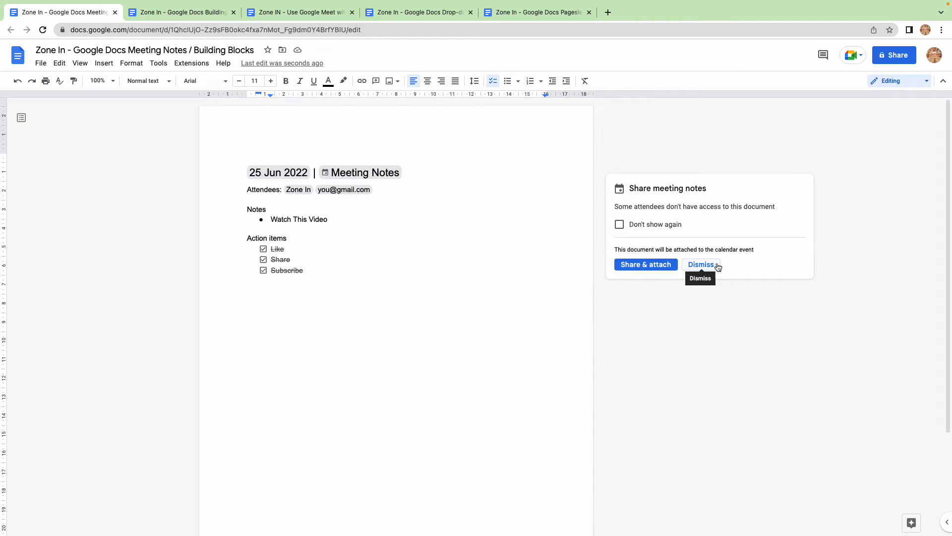
pyautogui.click(700, 264)
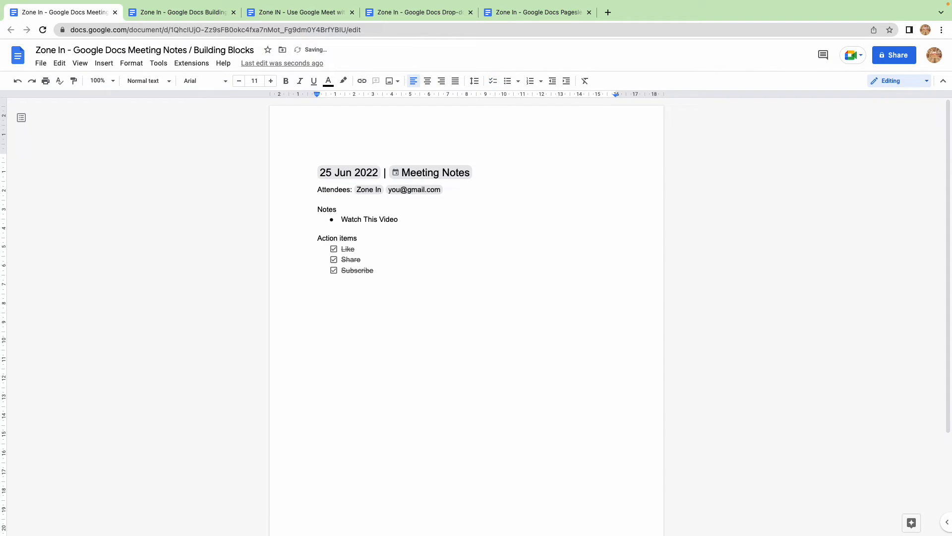
pyautogui.write('@')
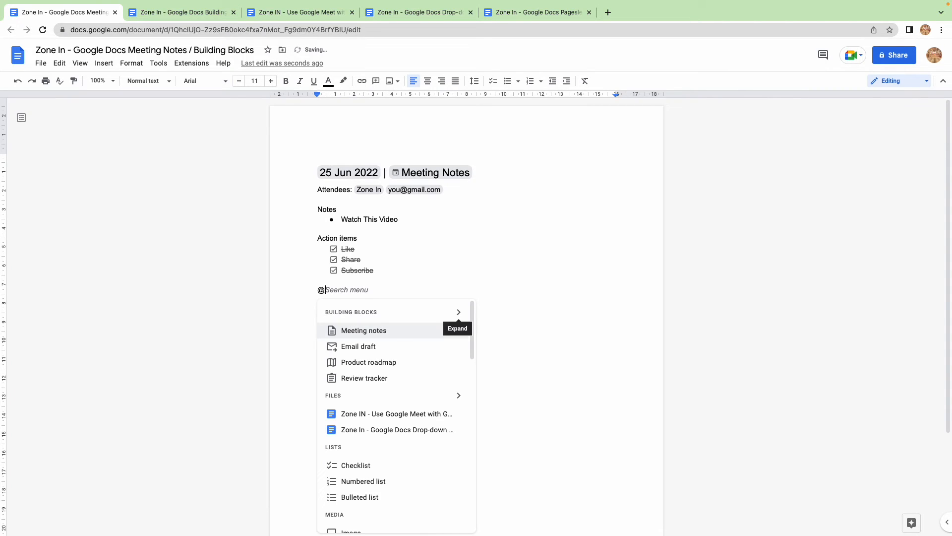